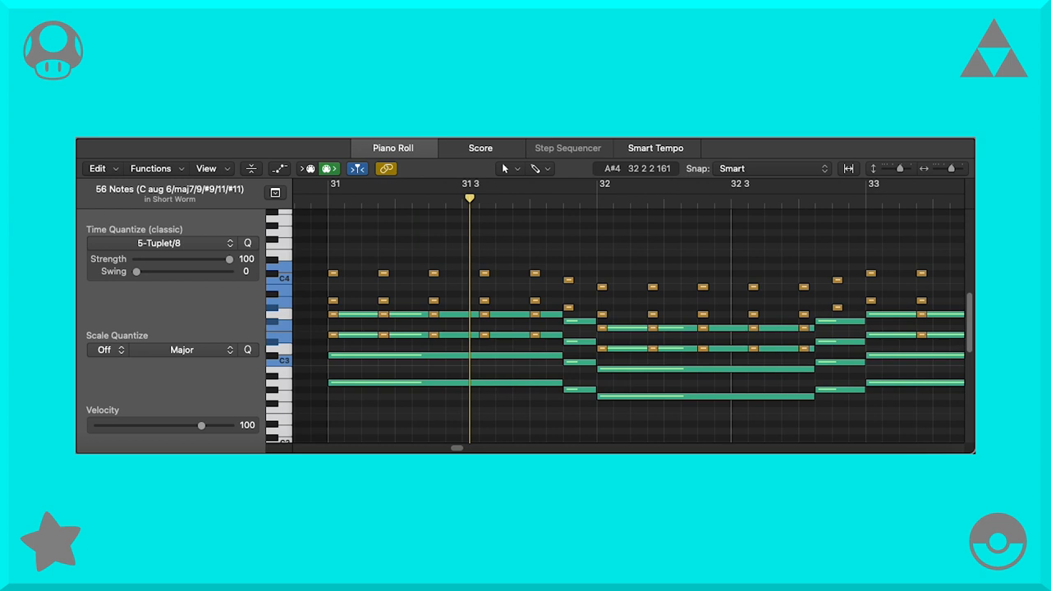
{"action": "scroll", "scroll_direction": "right", "scroll_amount": 3}
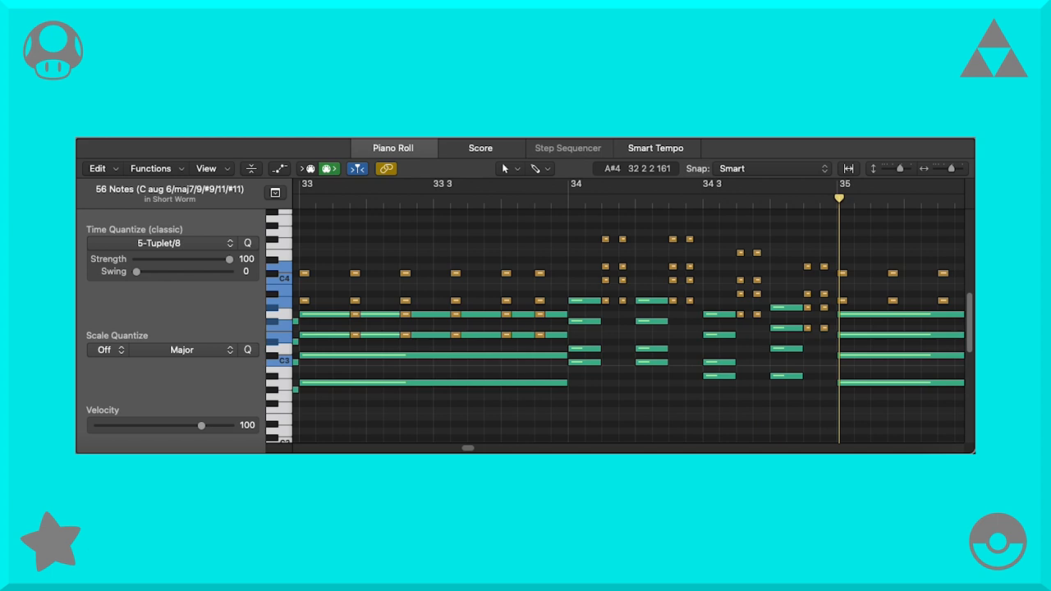